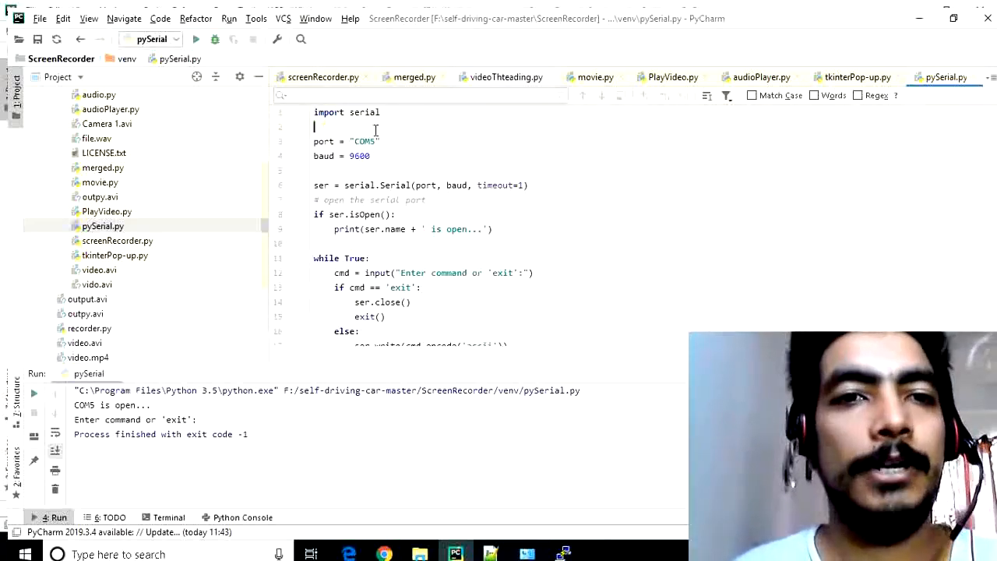
Show the File menu to reach the Open Recent project list
click(39, 18)
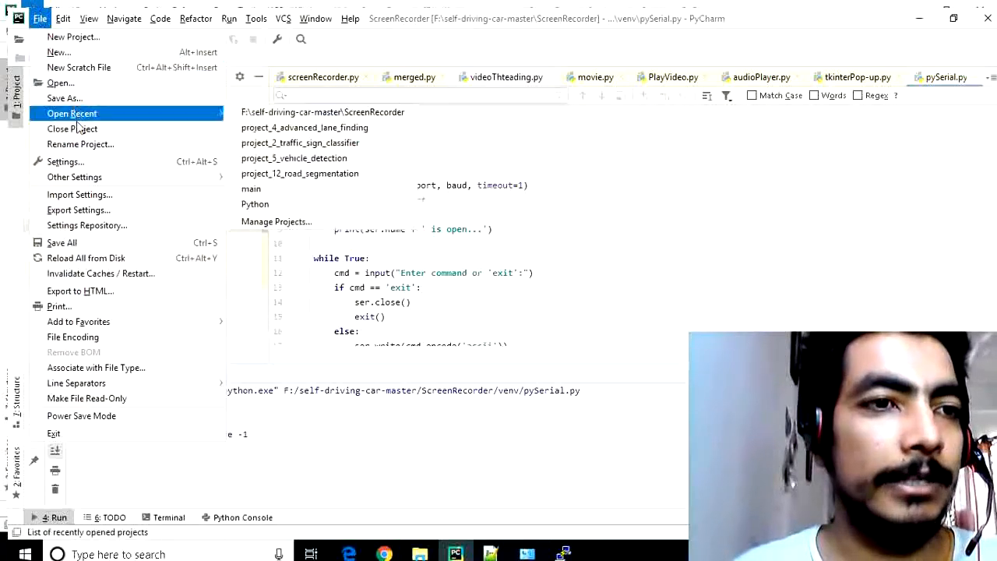
click(66, 160)
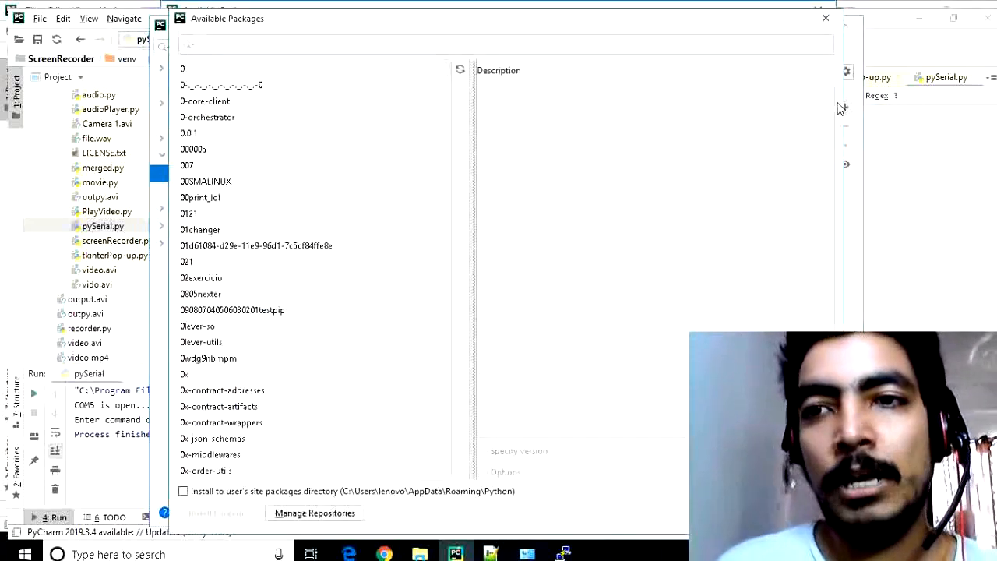
text(sel)
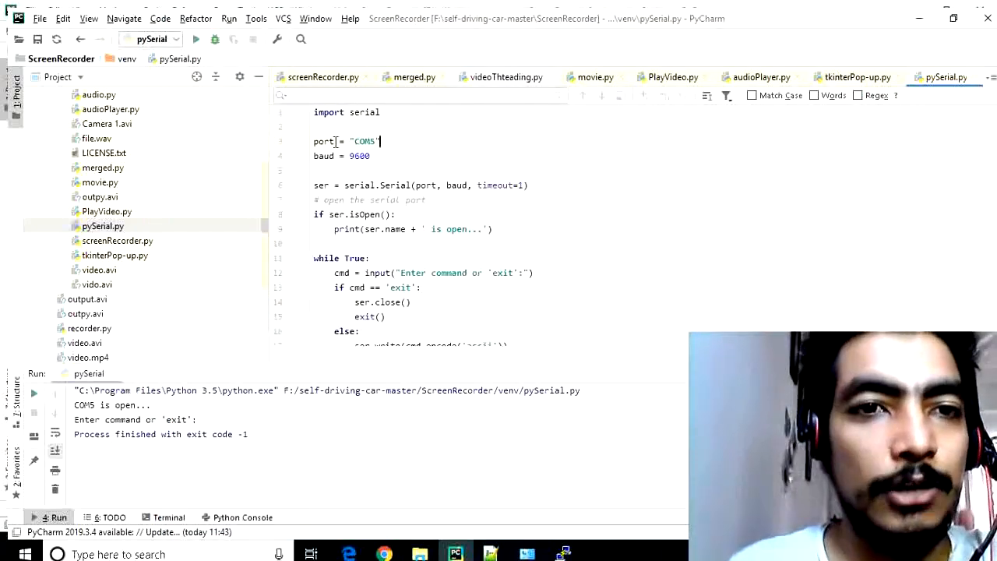
double_click(365, 141)
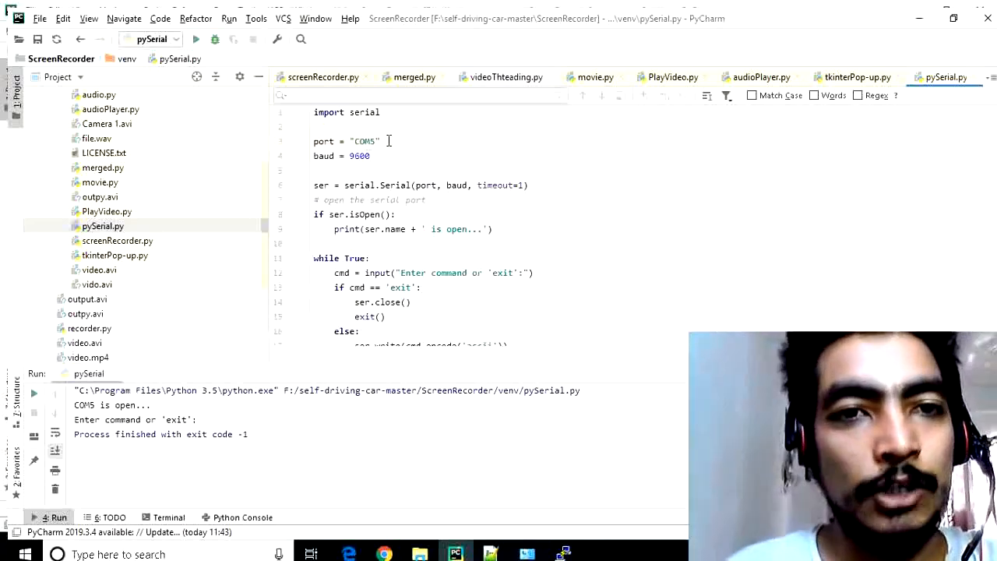
double_click(365, 140)
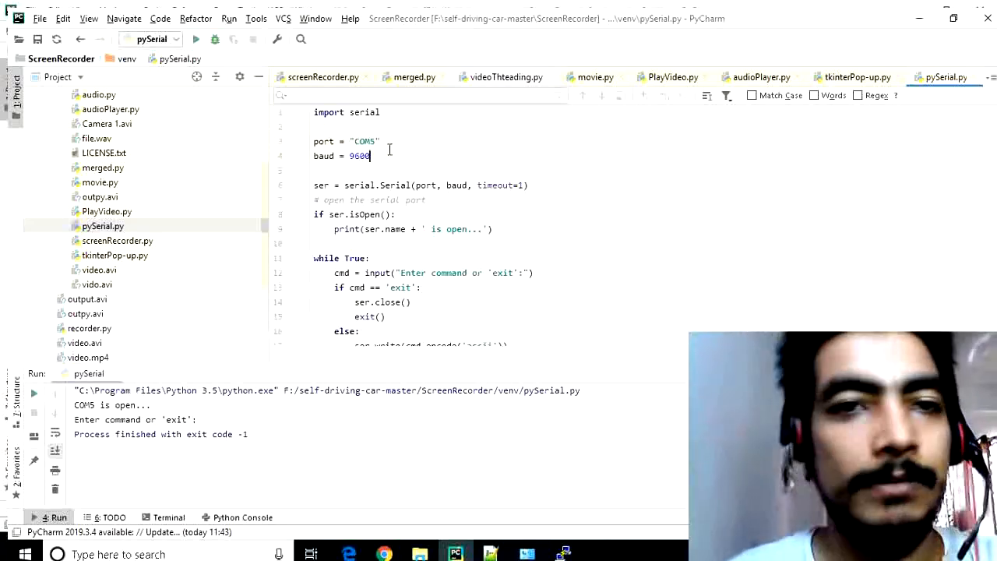
double_click(358, 156)
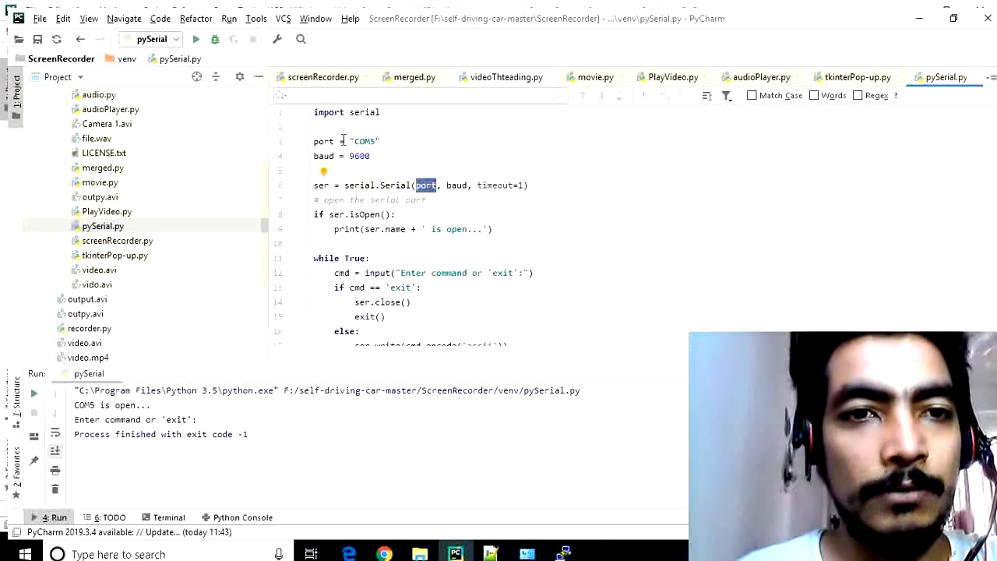
double_click(323, 140)
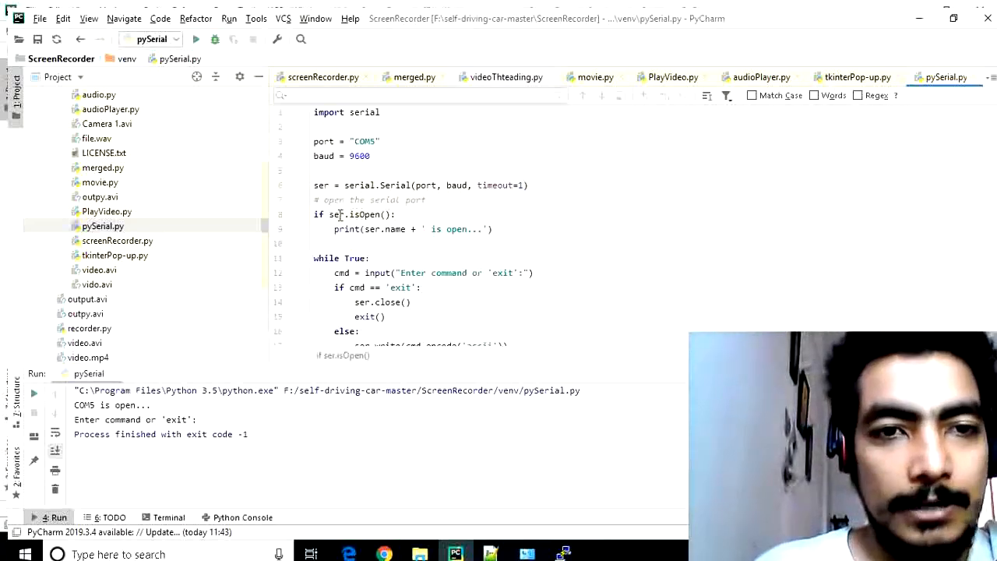
double_click(336, 215)
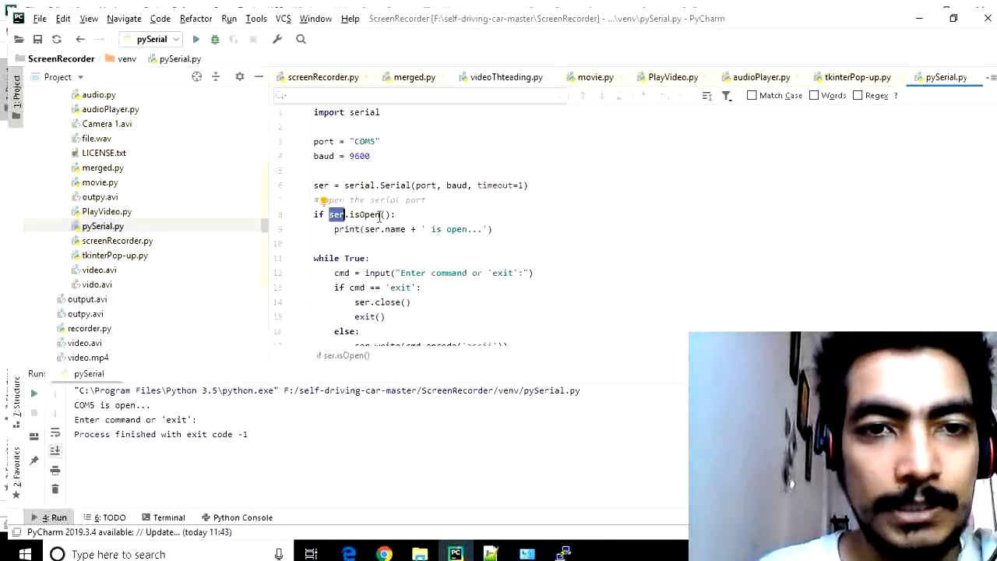
key(ctrl+a)
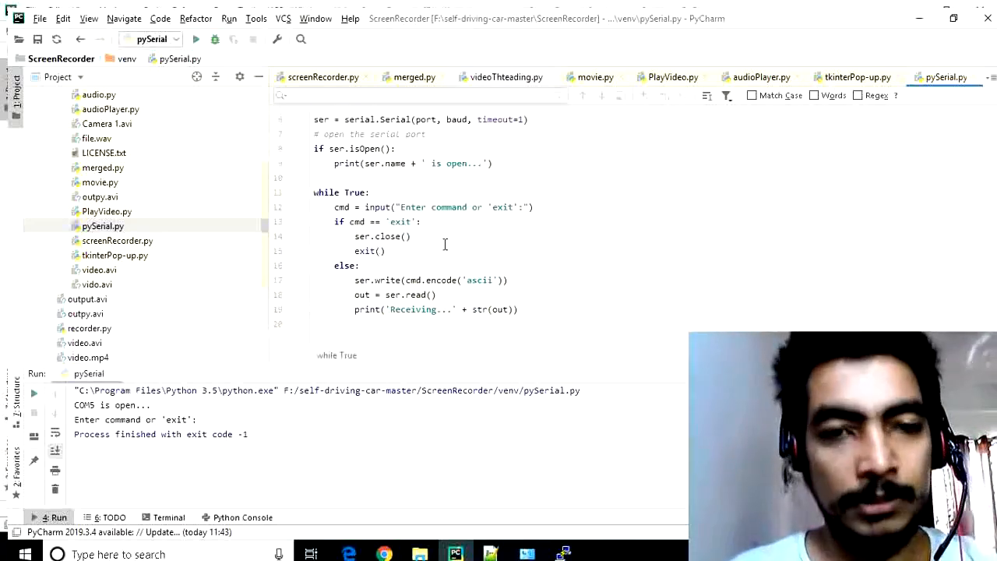
drag(315, 193, 518, 309)
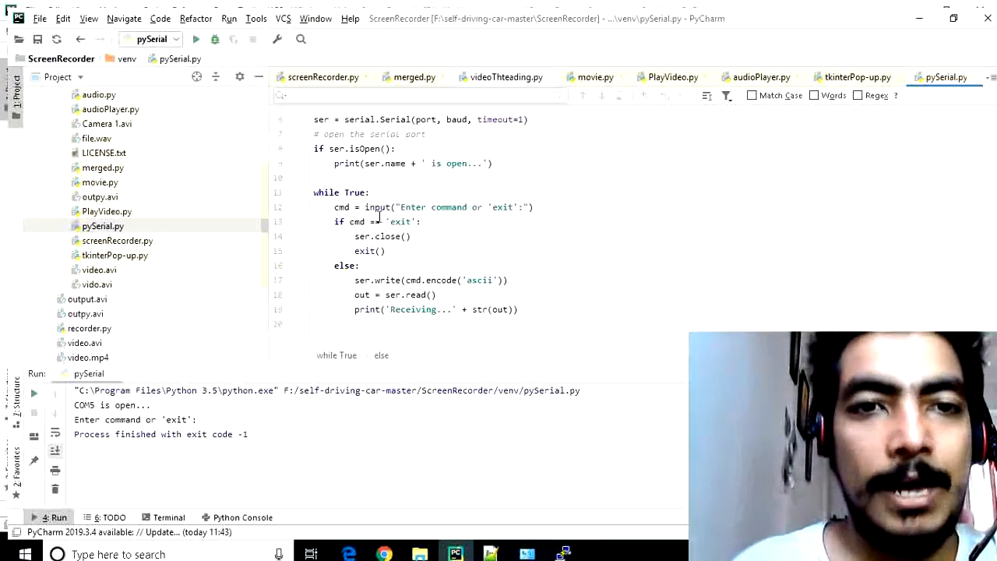
double_click(340, 207)
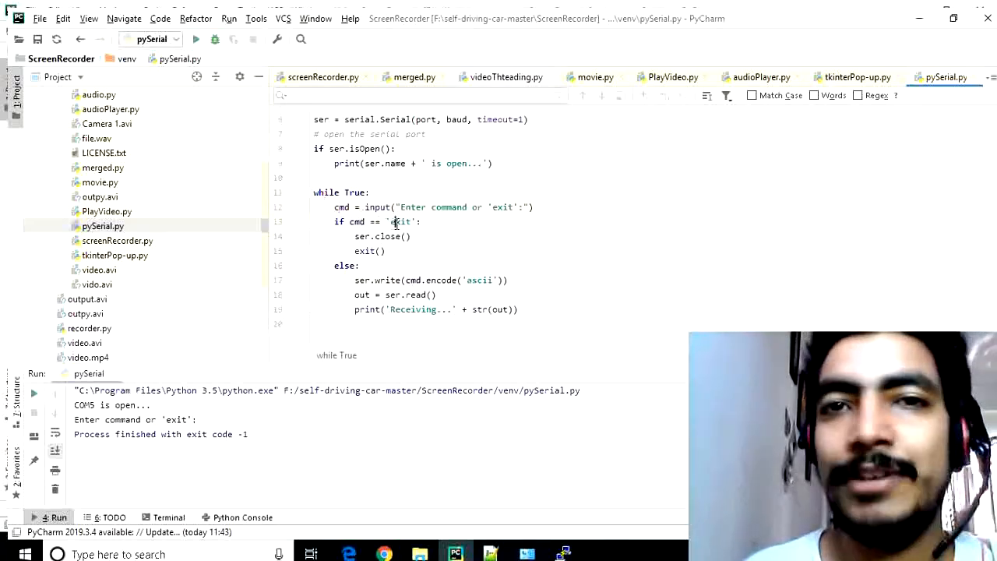
double_click(400, 221)
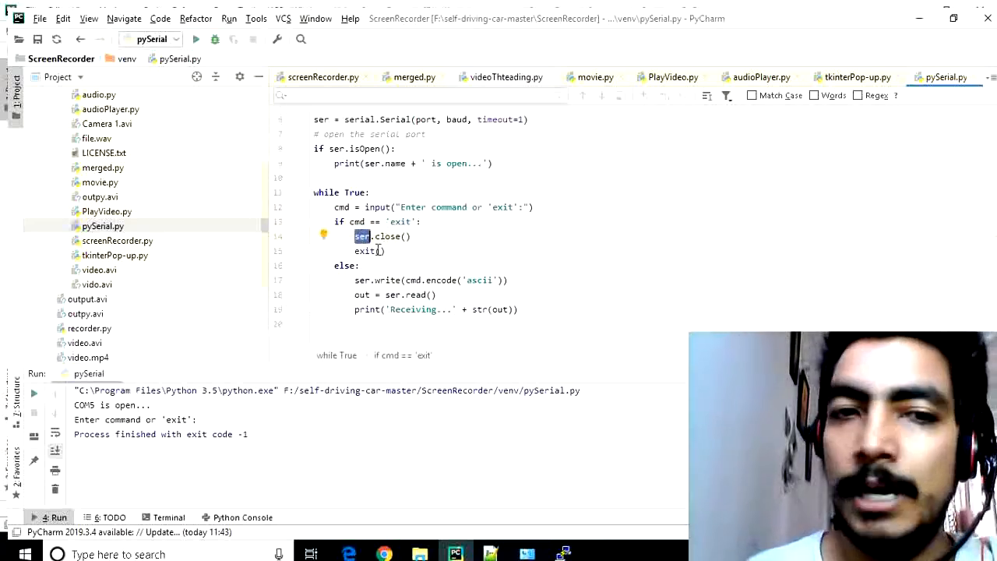
double_click(365, 250)
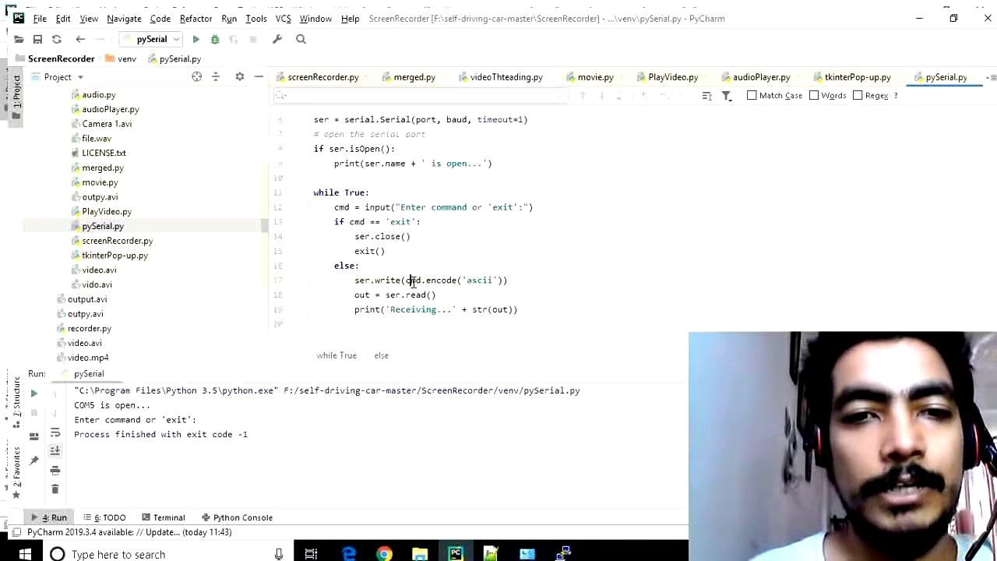
double_click(480, 281)
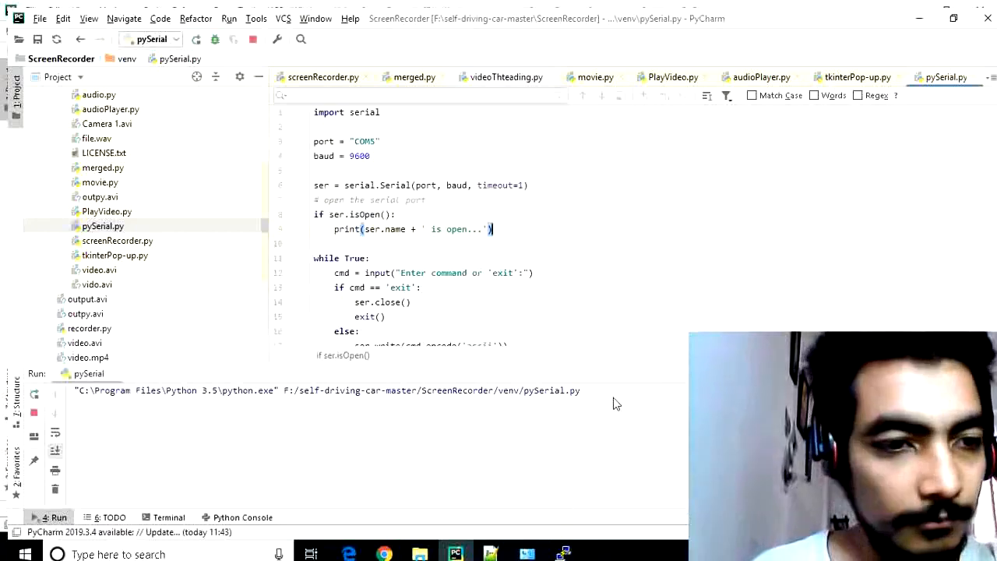
Focus the Run console of the launched pySerial script to enter commands
click(197, 39)
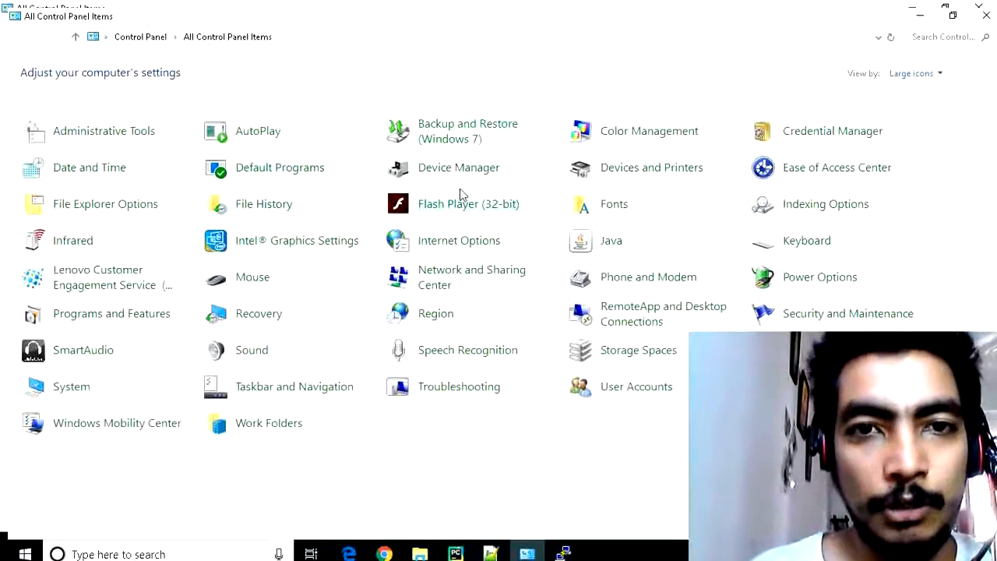
mouse_move(458, 169)
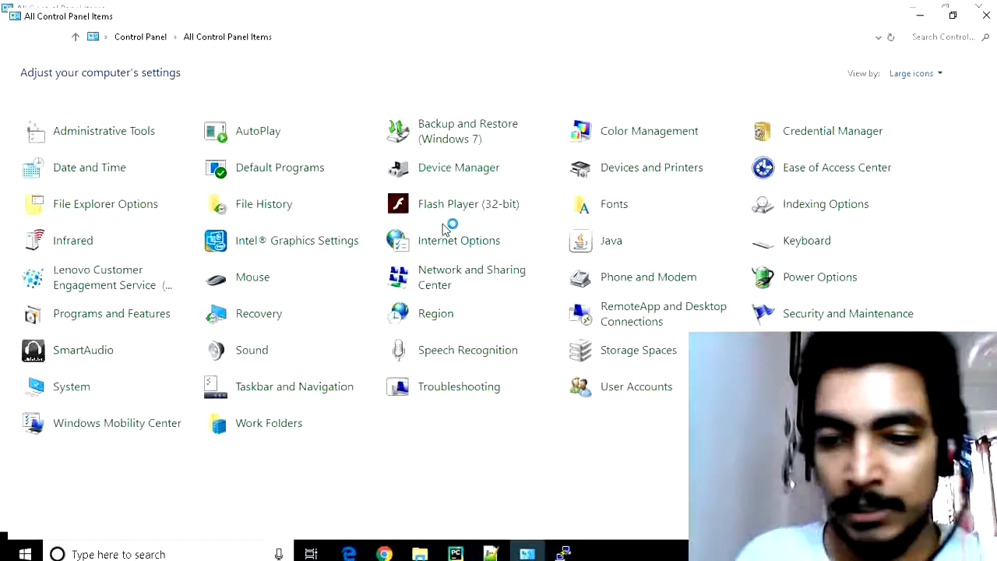
Launch Device Manager from All Control Panel Items to see the Ports (COM & LPT) category
double_click(458, 168)
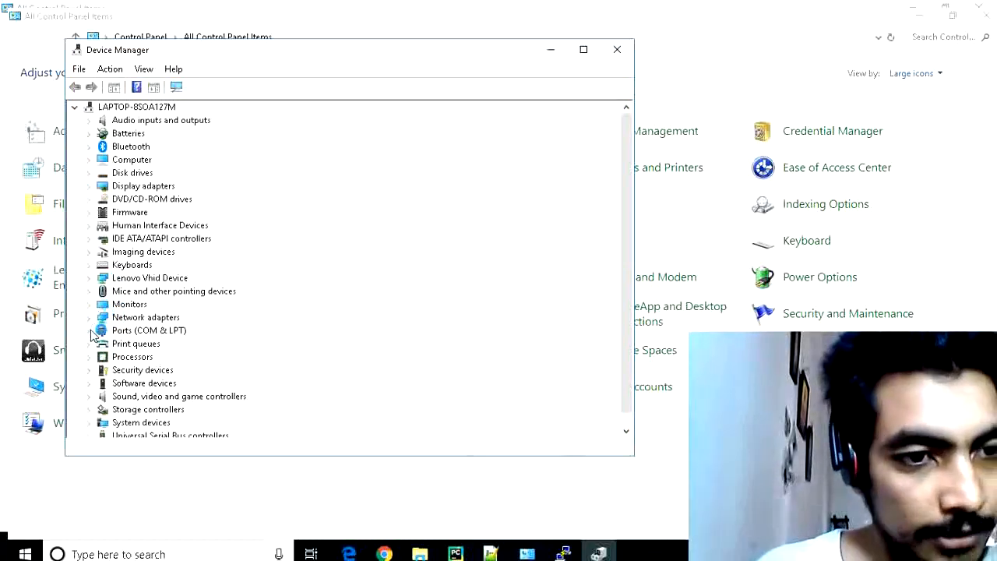
Switch back to the pySerial.py editor after the COM5 SerialException
click(89, 330)
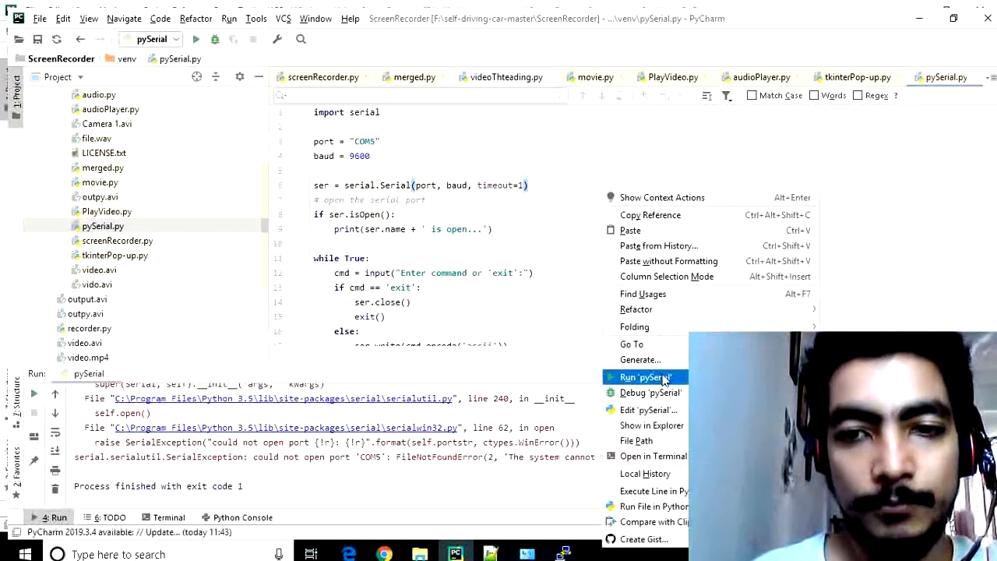
Run pySerial on COM5, send command 'i' to see it echoed as received bytes, then stop the process
click(645, 377)
text(y)
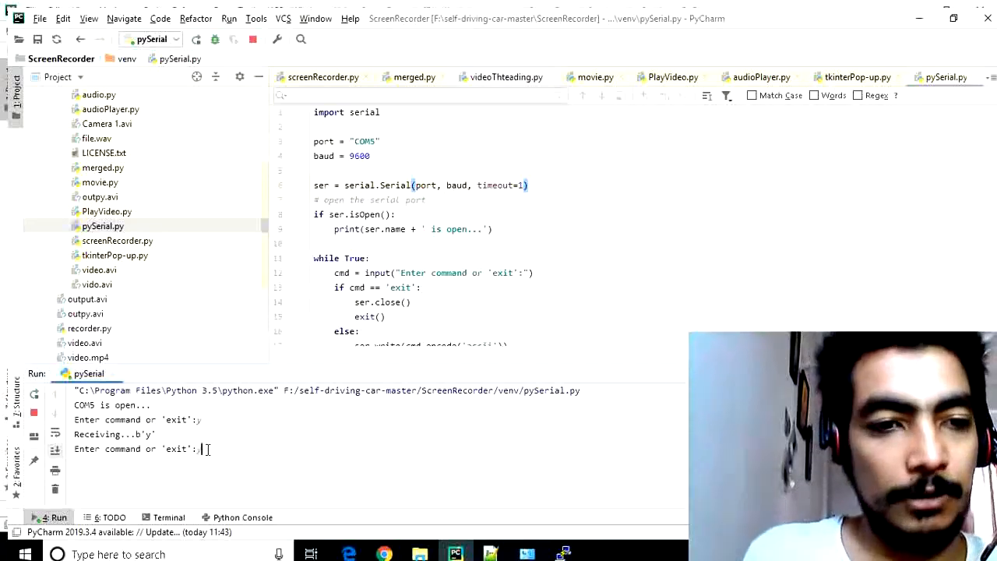
text(i)
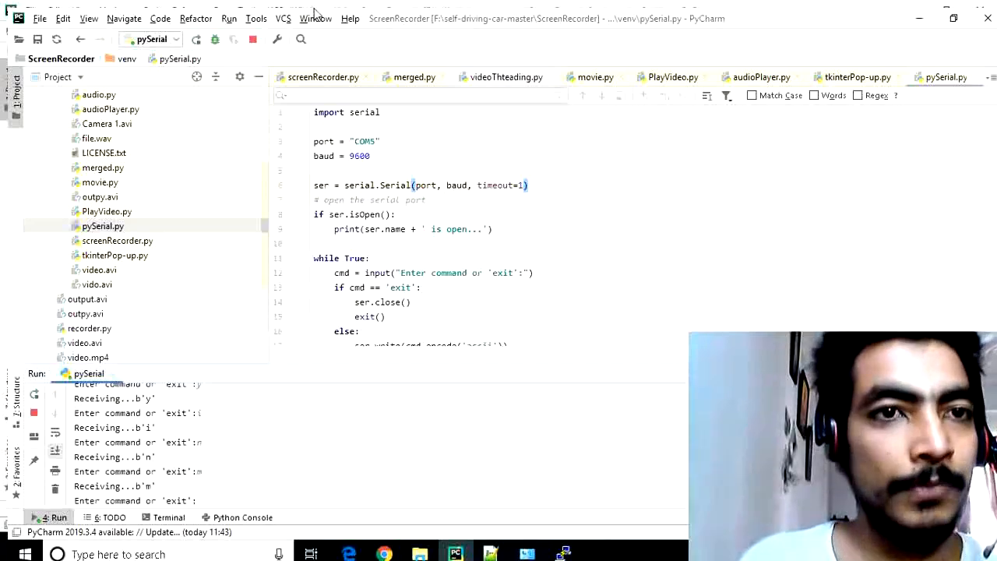
click(253, 38)
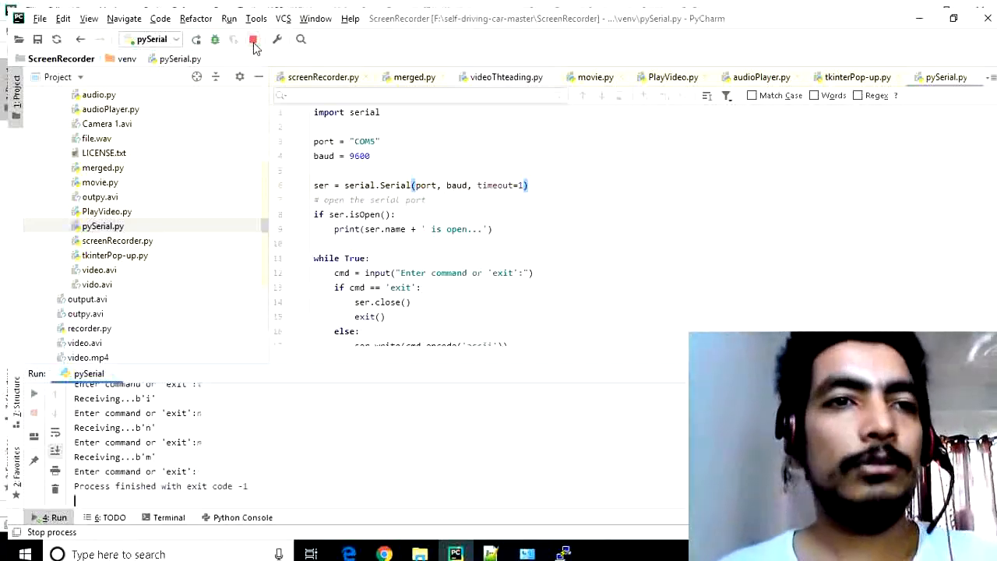
Switch to the tkinterPop-up.py script that opens COM5 and builds a Tk Text window
click(253, 39)
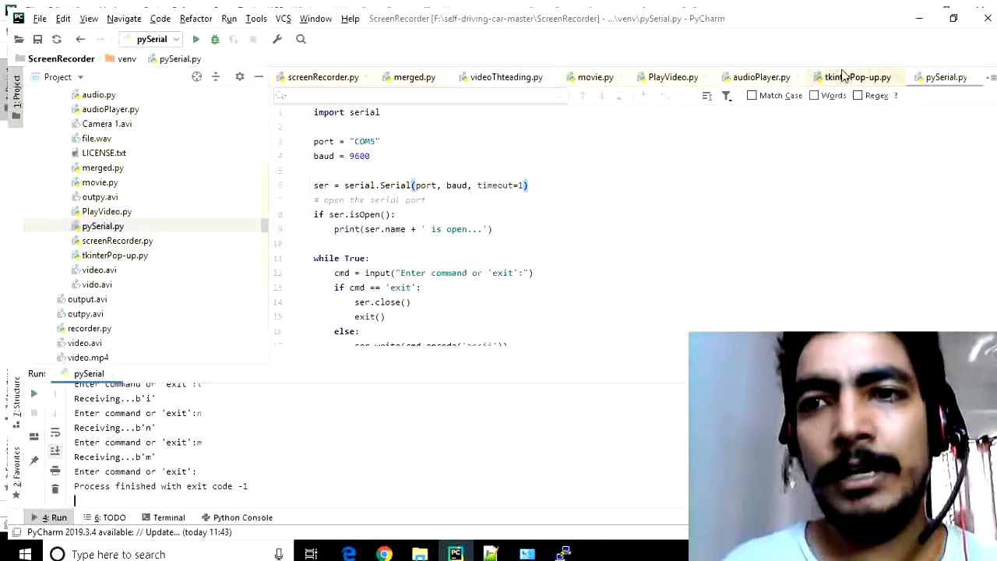
click(858, 76)
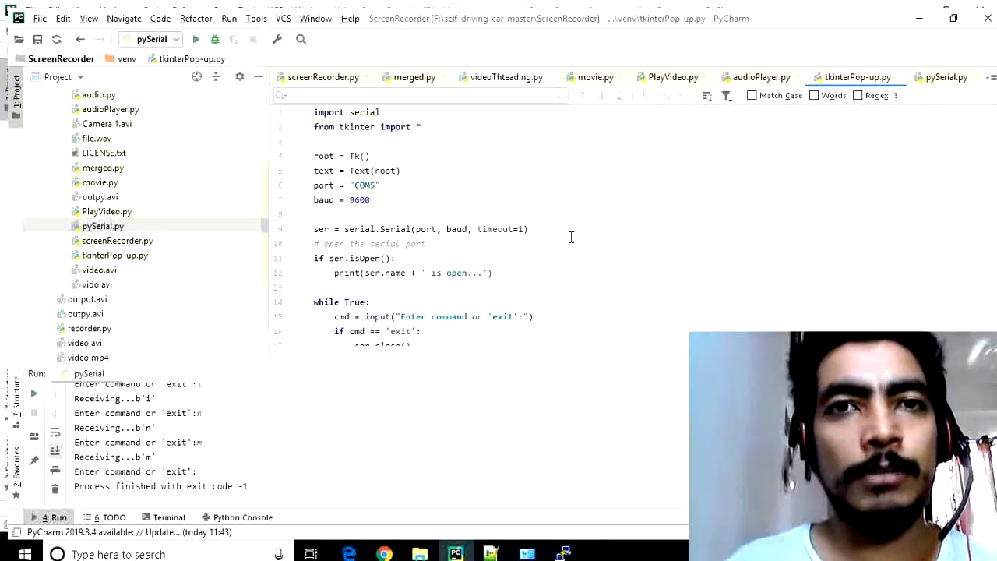
click(371, 199)
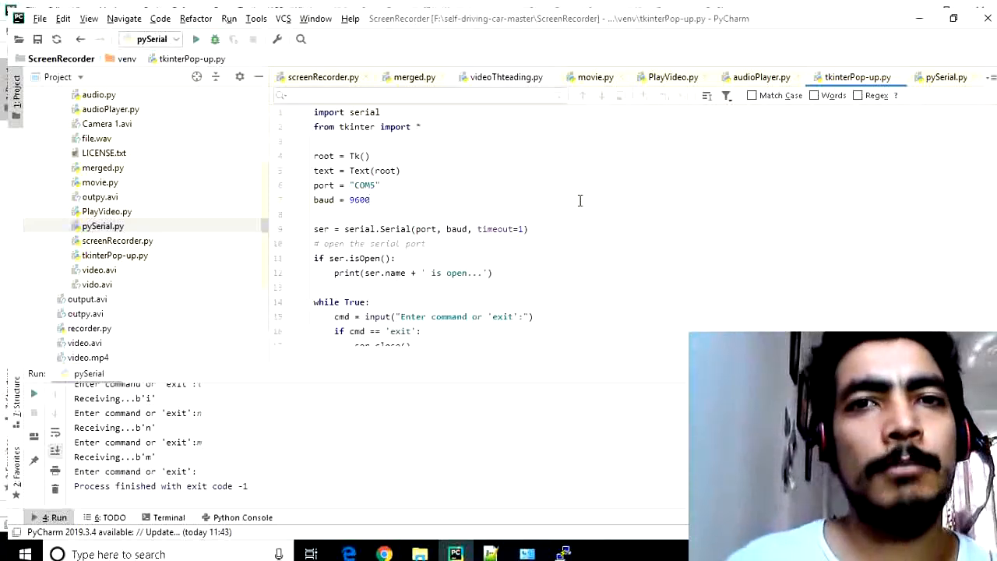
Run tkinterPop-up once via the editor context menu and scroll through its read-and-insert loop to root.mainloop()
right_click(579, 201)
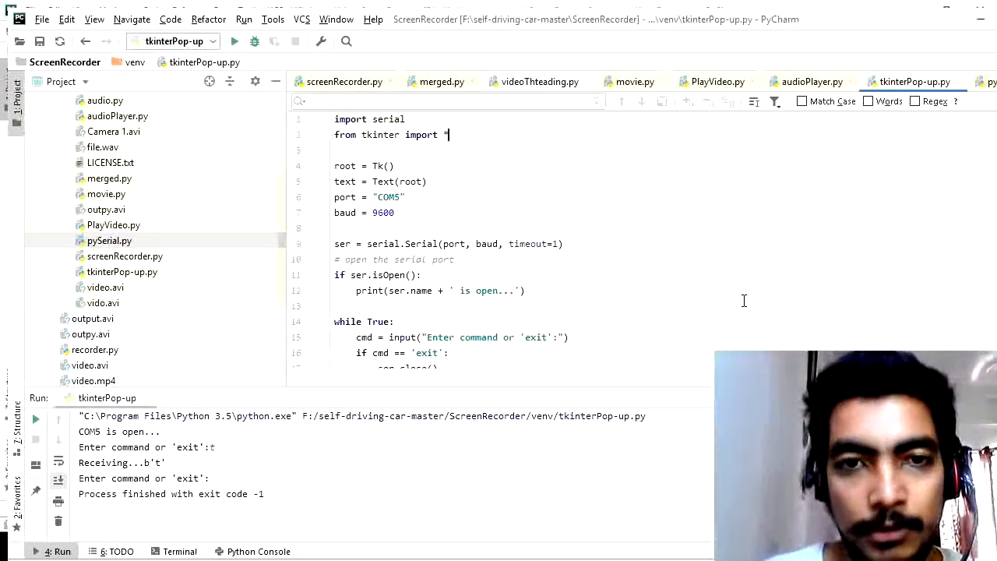
scroll(down, 3)
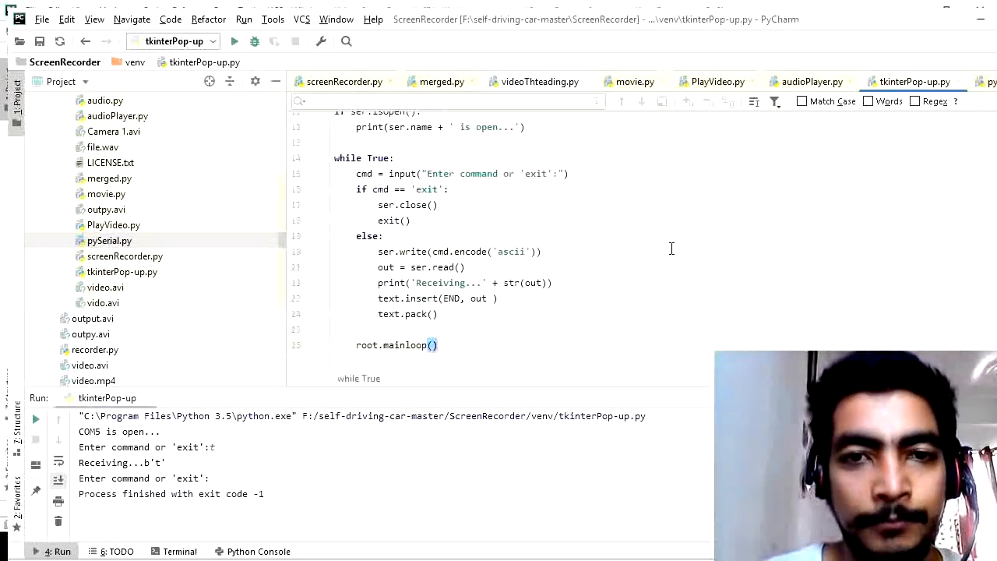
right_click(459, 251)
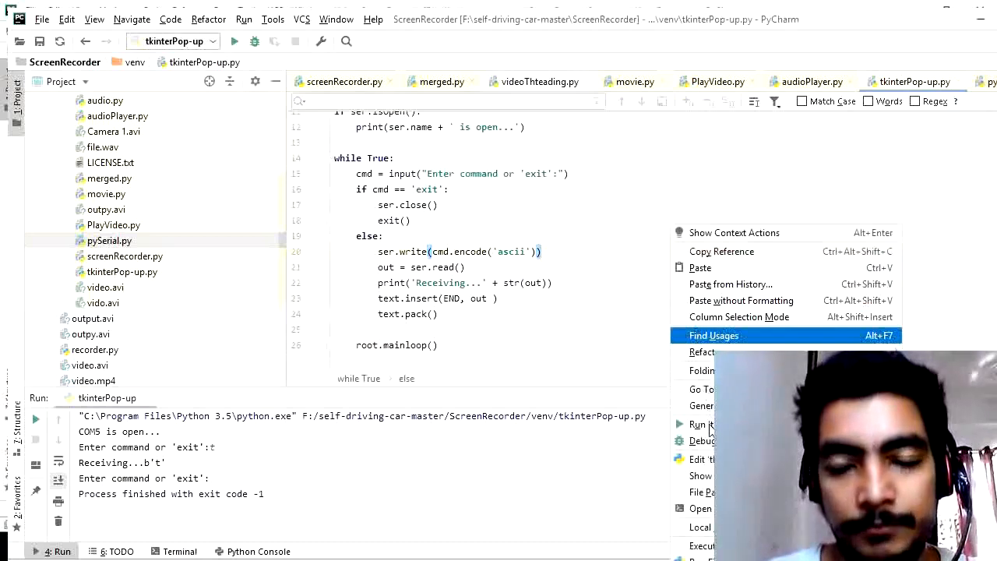
Rerun tkinterPop-up, send 't' to get b't' back from COM5, highlight the received line, then stop it
click(586, 212)
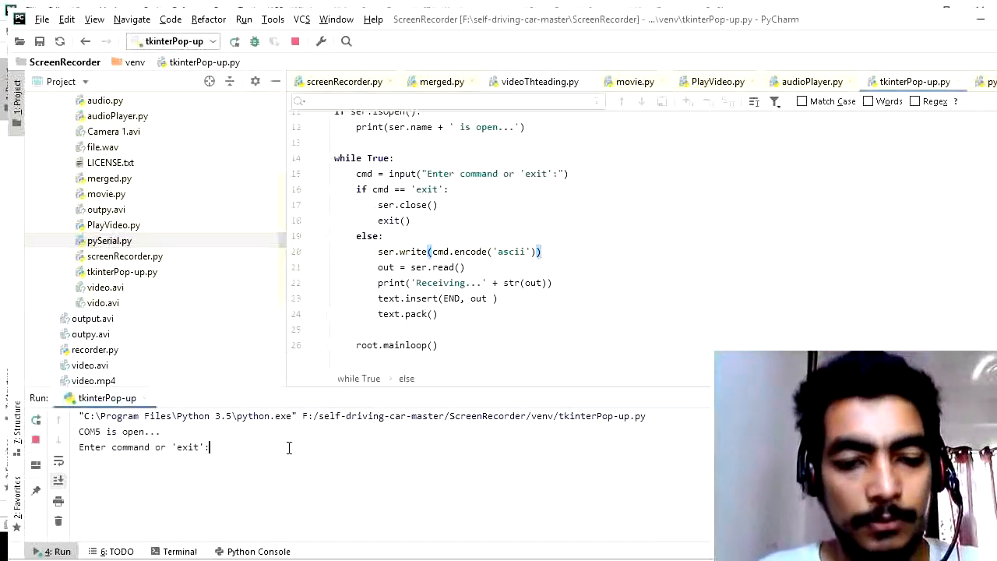
text(t)
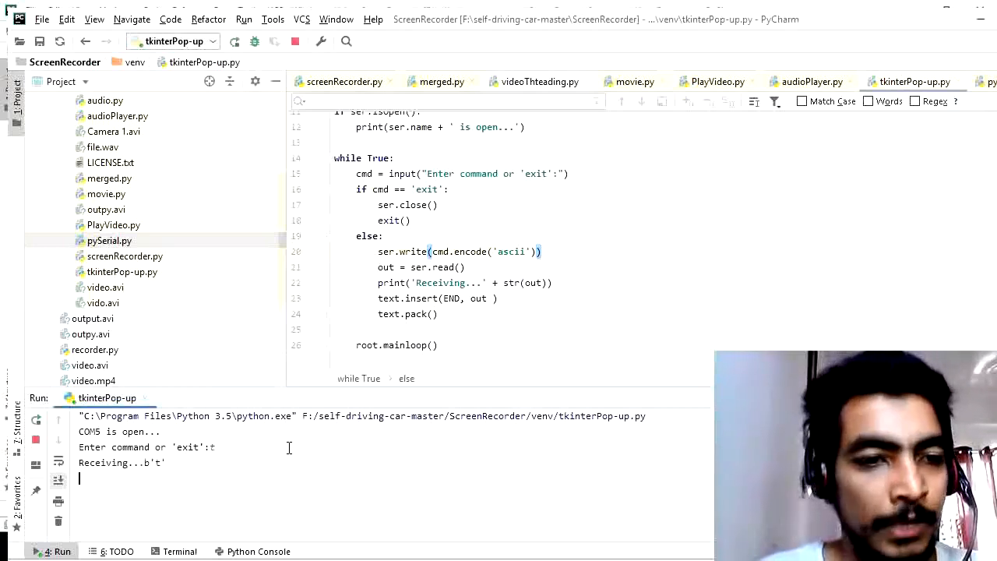
double_click(121, 461)
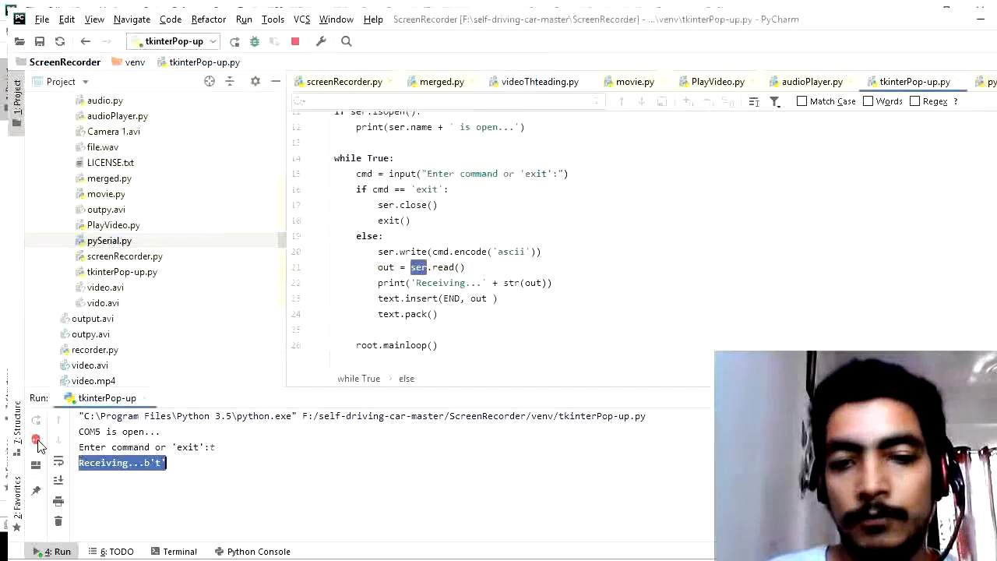
click(36, 439)
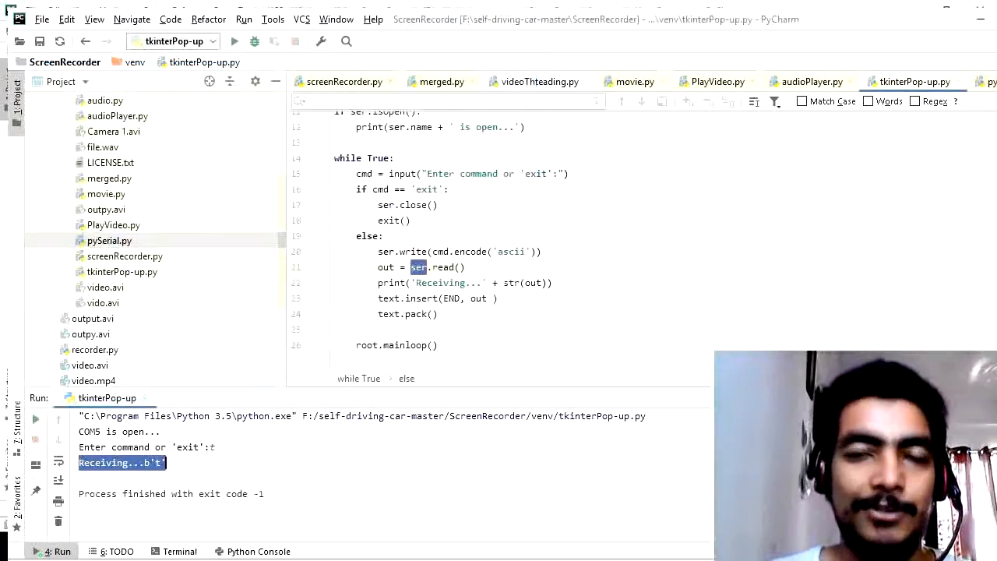